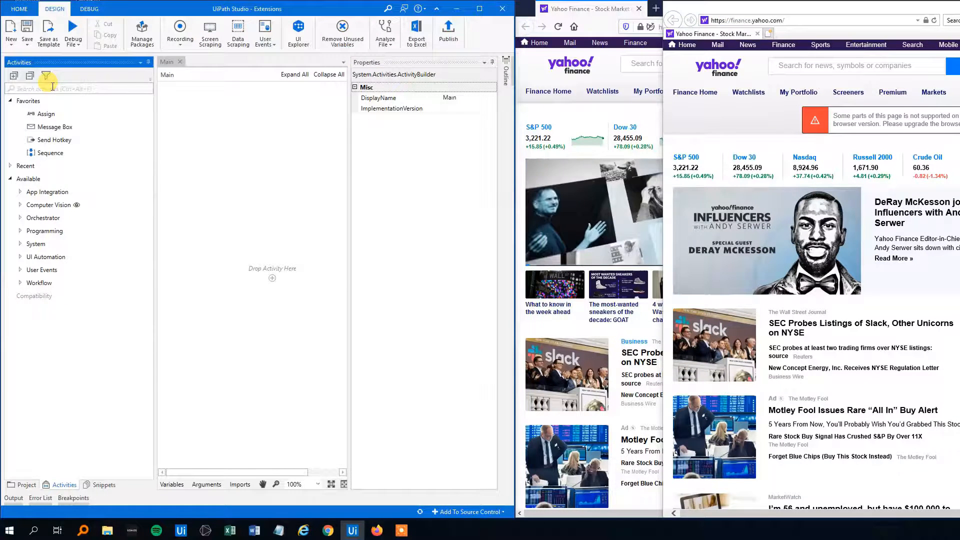
type("open")
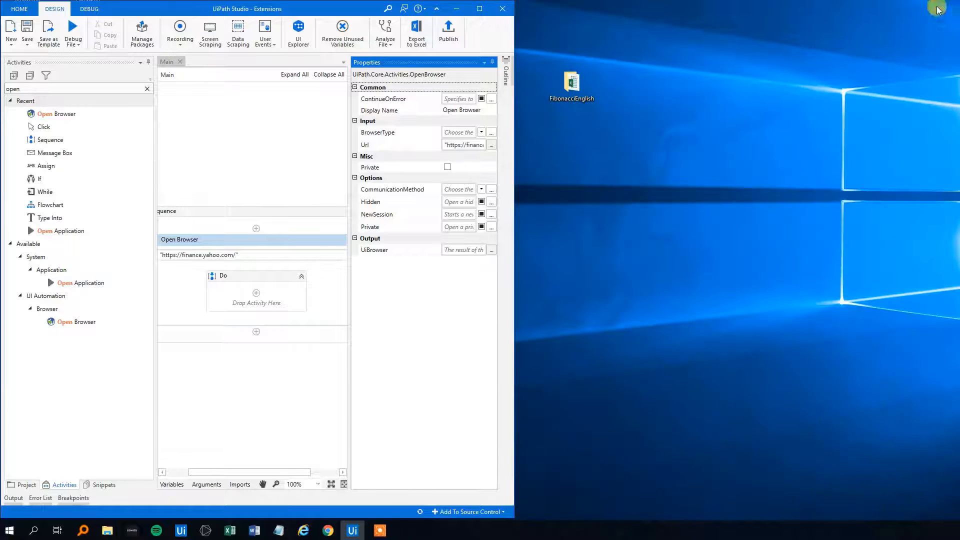
- Run the Open Browser workflow to load Yahoo Finance in Internet Explorer
left_click(73, 32)
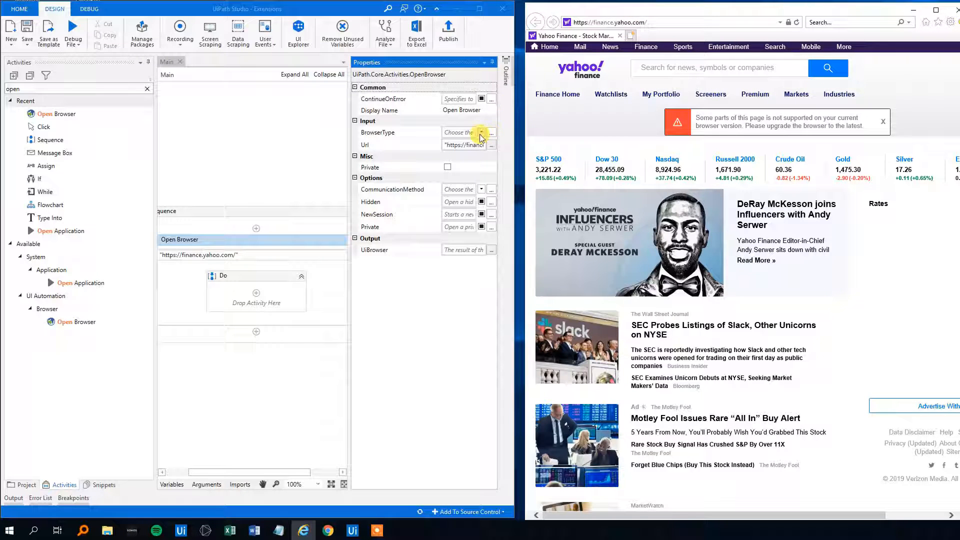
- Set the Open Browser BrowserType property to Firefox
left_click(481, 132)
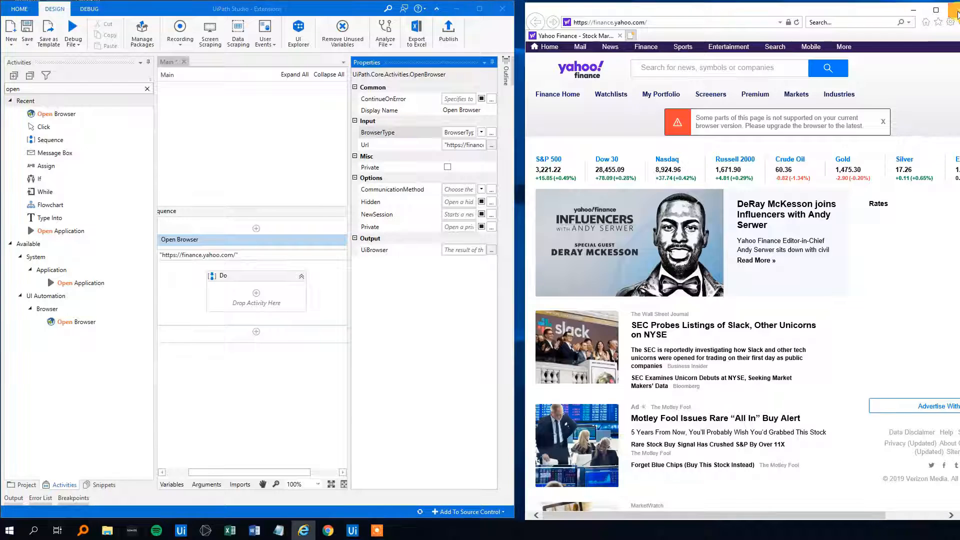
left_click(73, 32)
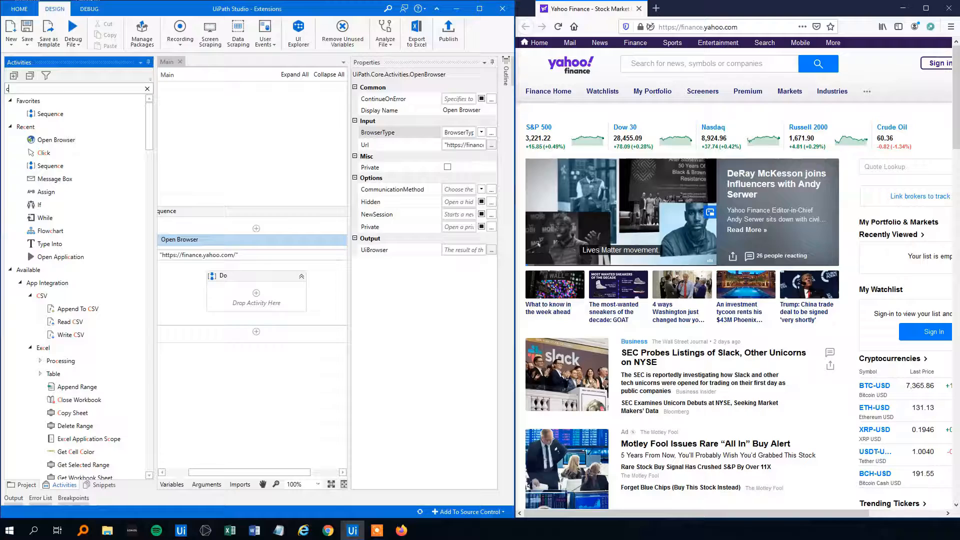
- Search Activities for 'click', then bring Studio's Start page into view
type("click")
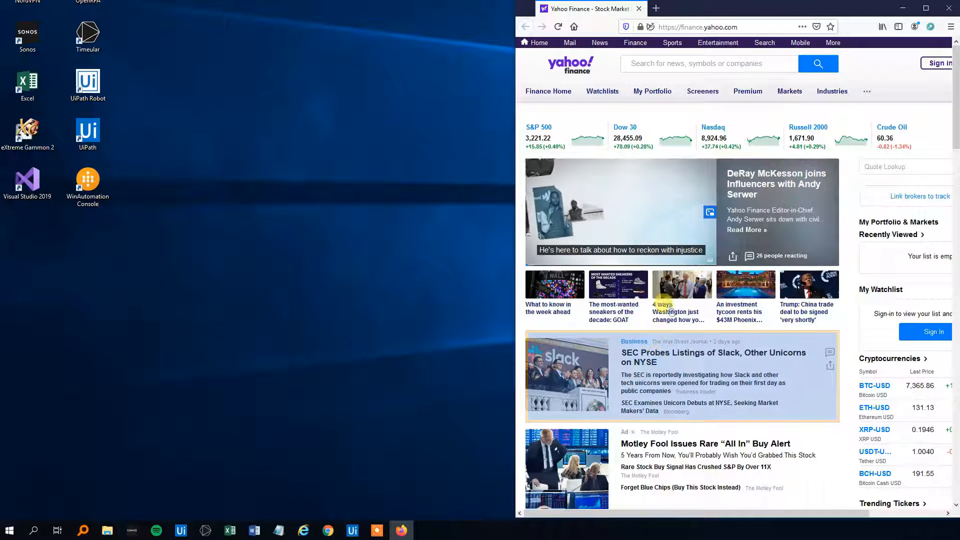
left_click(352, 530)
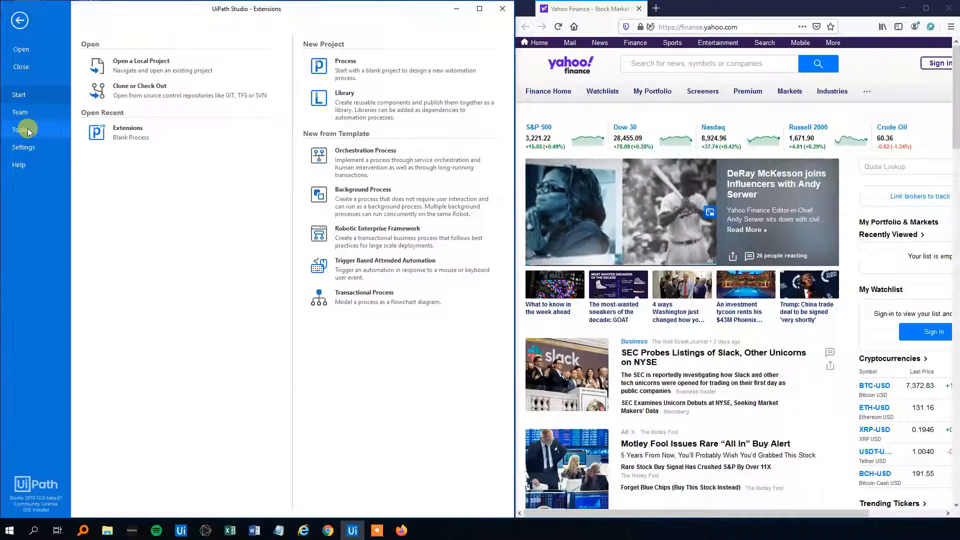
- Install the UiPath Firefox extension from the Tools page
left_click(20, 129)
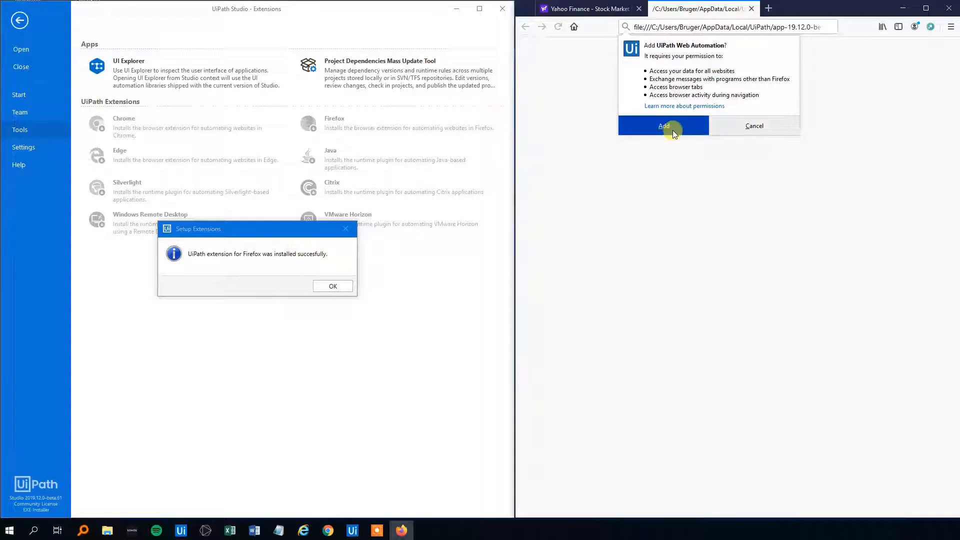
- Add UiPath Web Automation to Firefox and dismiss both installation notices
left_click(664, 125)
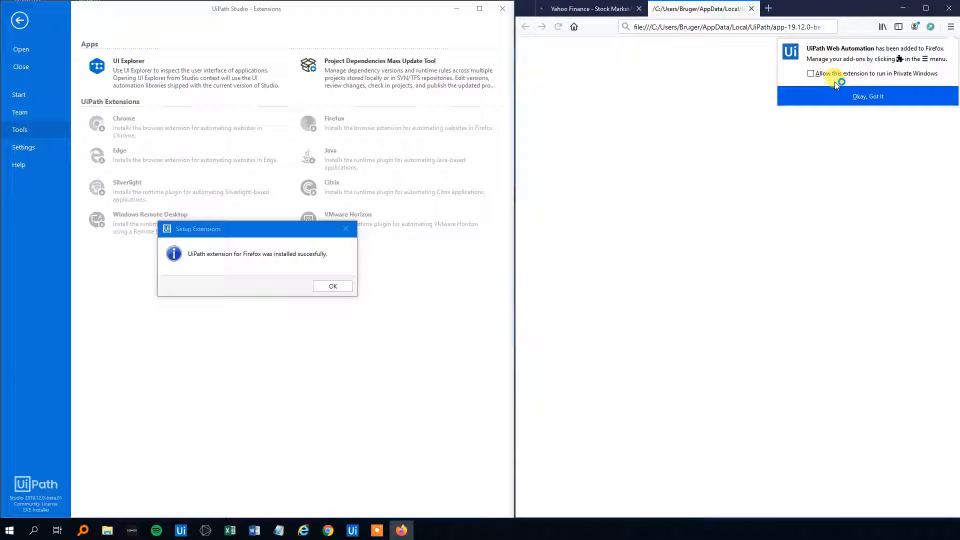
mouse_move(901, 80)
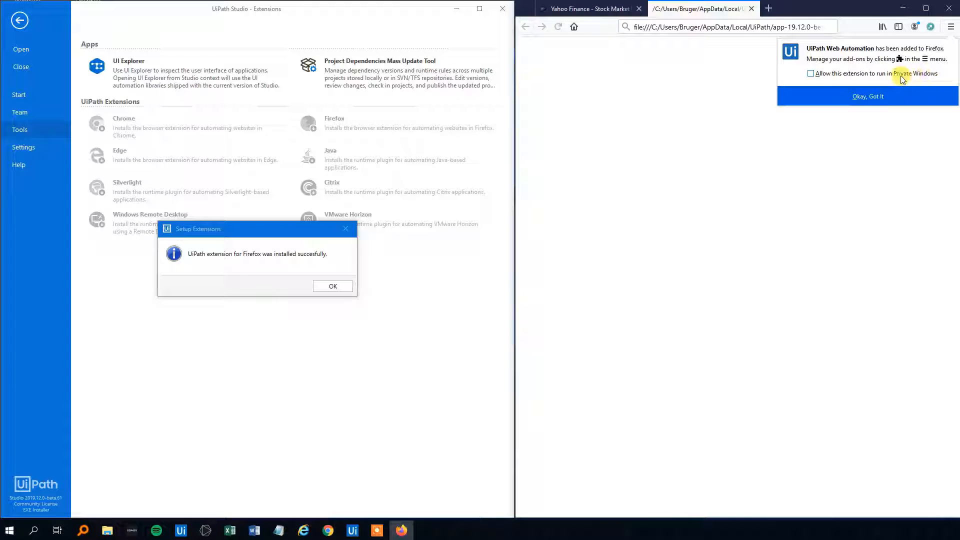
left_click(867, 96)
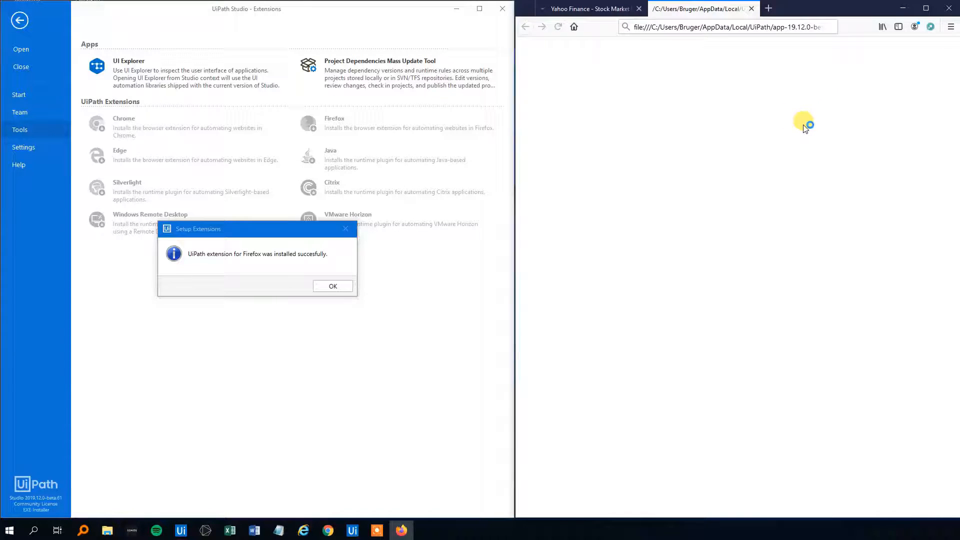
left_click(332, 286)
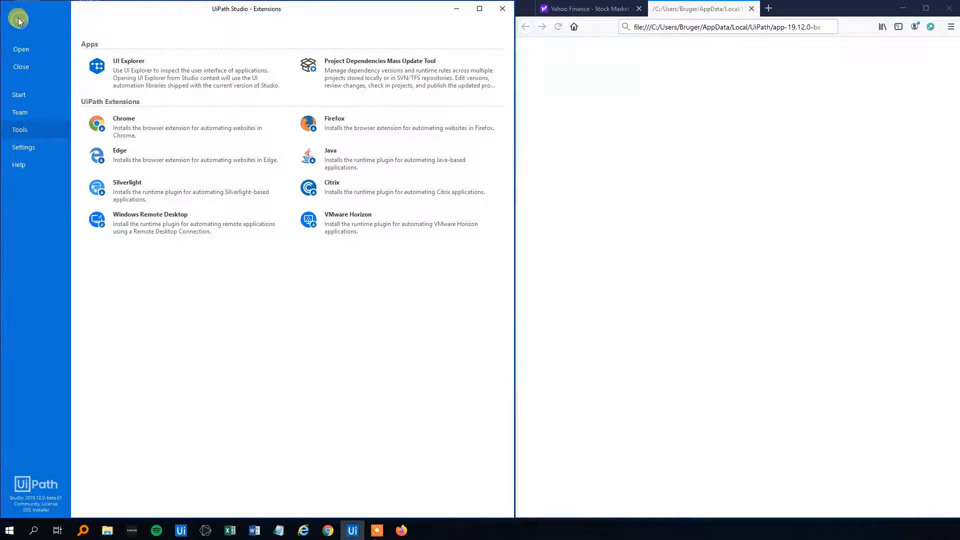
- Leave the Tools backstage page and close Firefox
left_click(18, 19)
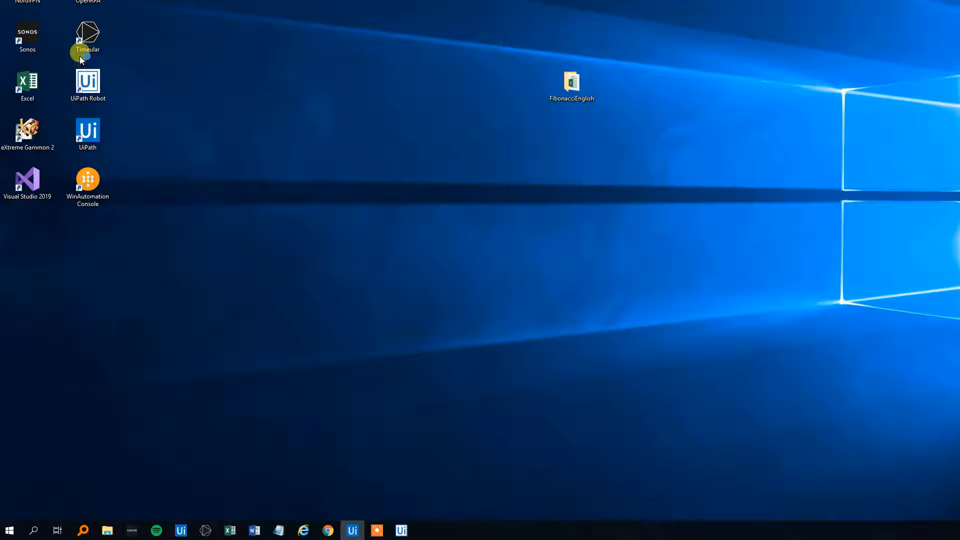
- Reopen Yahoo Finance in Firefox beside Studio's Extensions page from the taskbar
left_click(425, 530)
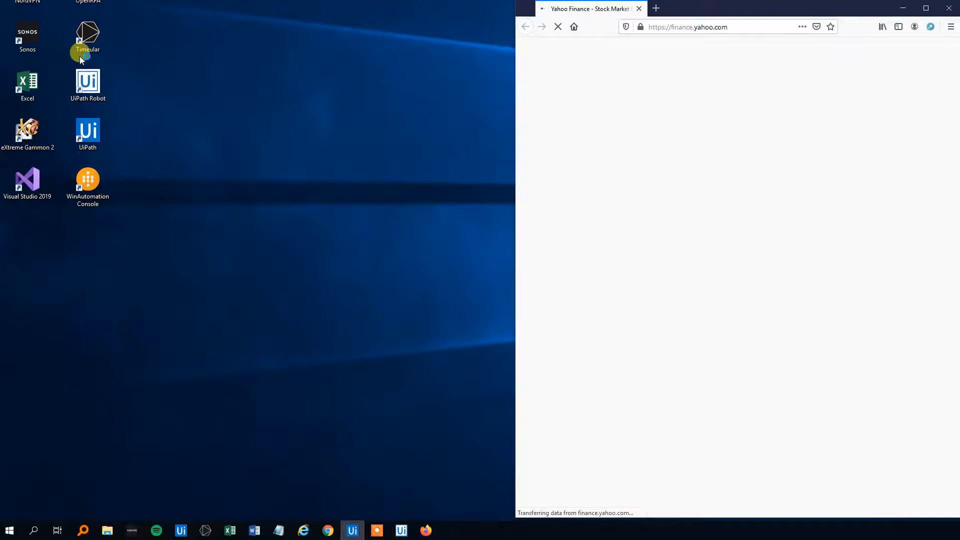
left_click(351, 530)
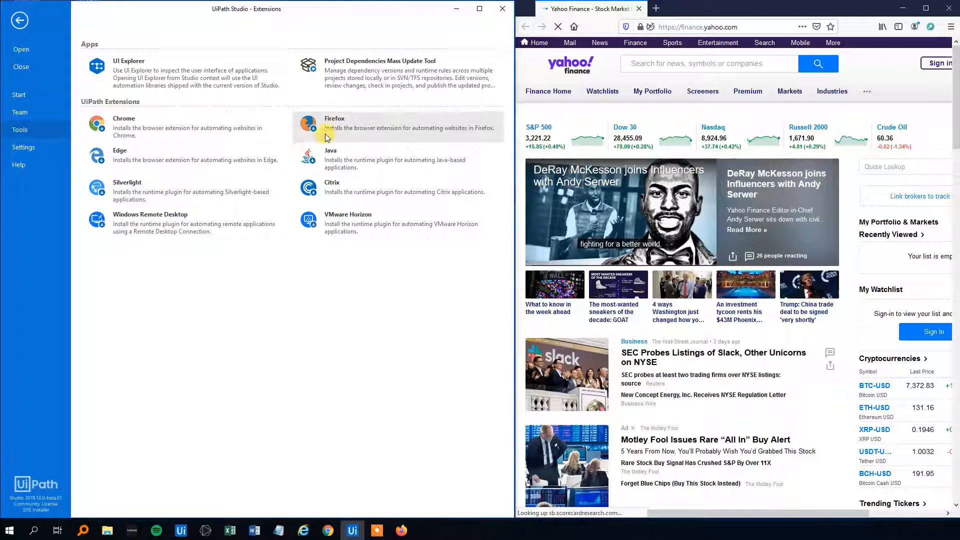
mouse_move(232, 147)
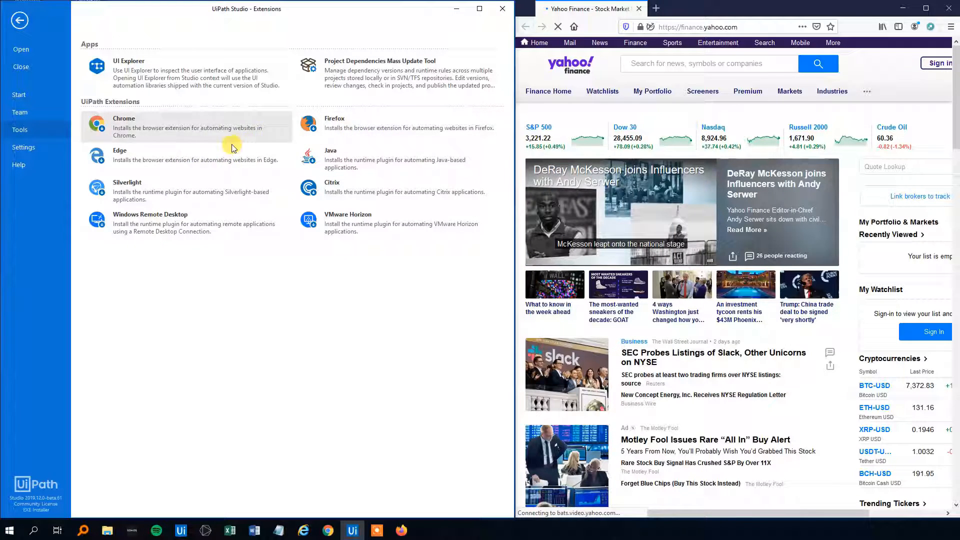